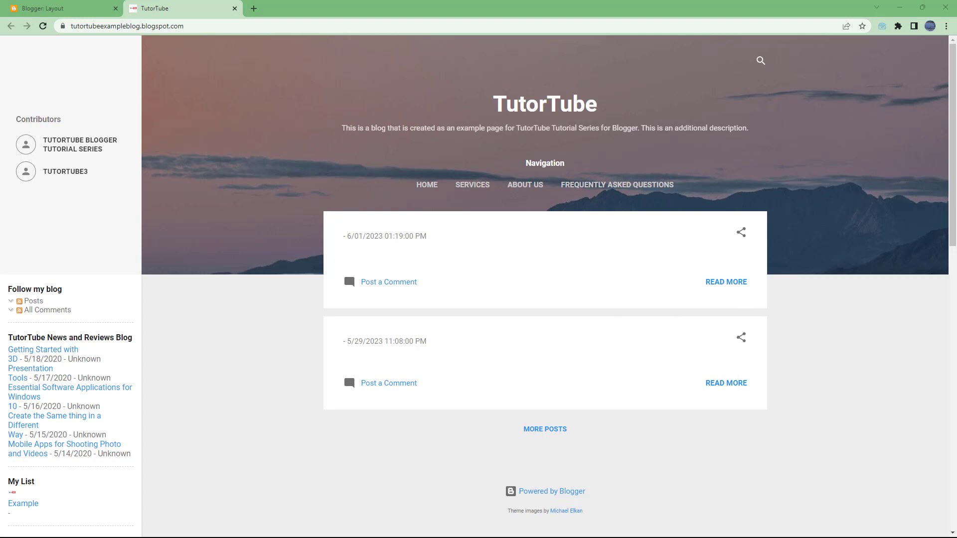
mouse_move(686, 293)
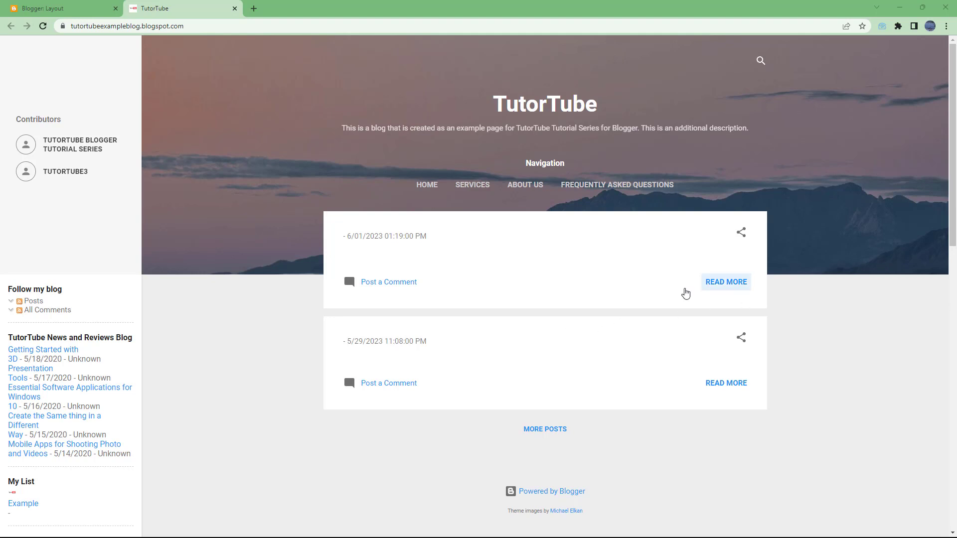
mouse_move(214, 322)
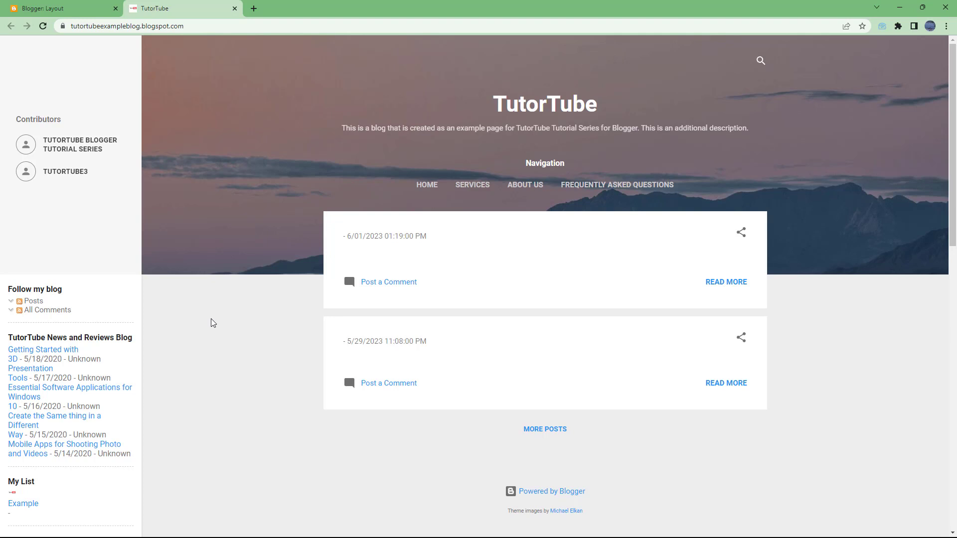
On the Layout page, start adding a gadget to Sidebar (Bottom) and find Translate in the list
left_click(58, 8)
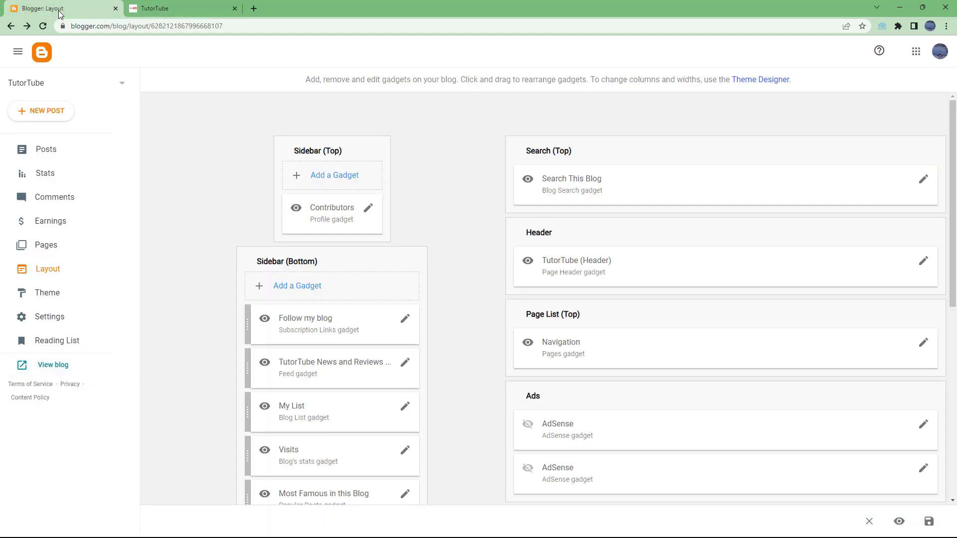
mouse_move(54, 276)
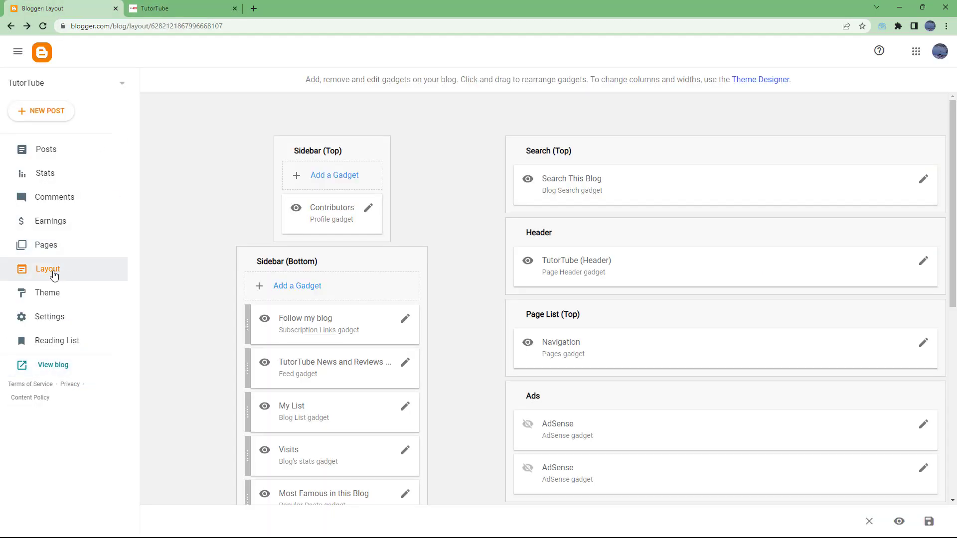
mouse_move(120, 266)
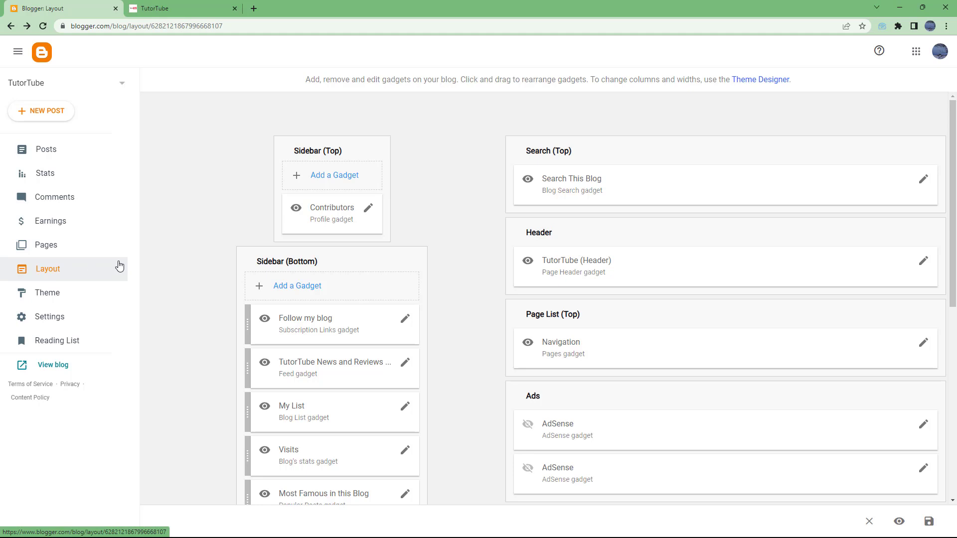
mouse_move(305, 298)
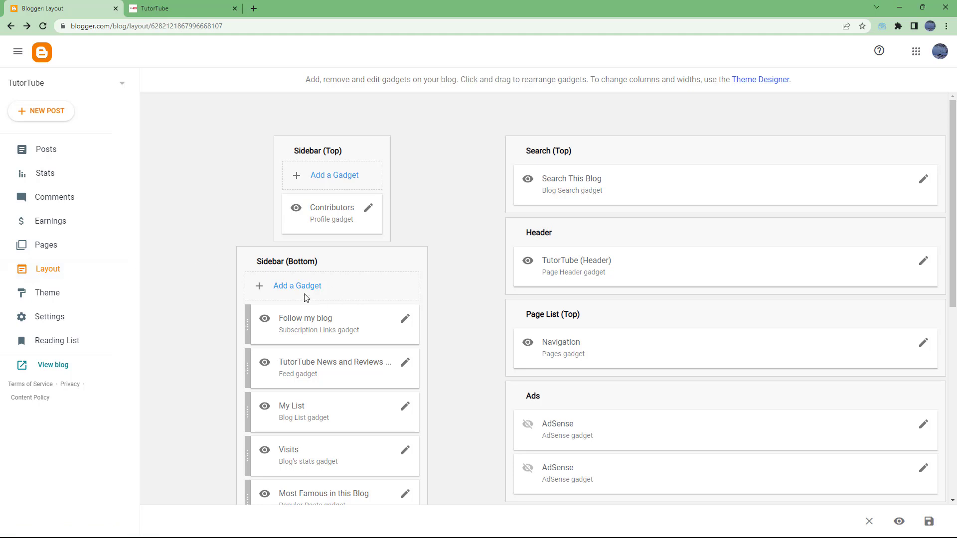
left_click(297, 286)
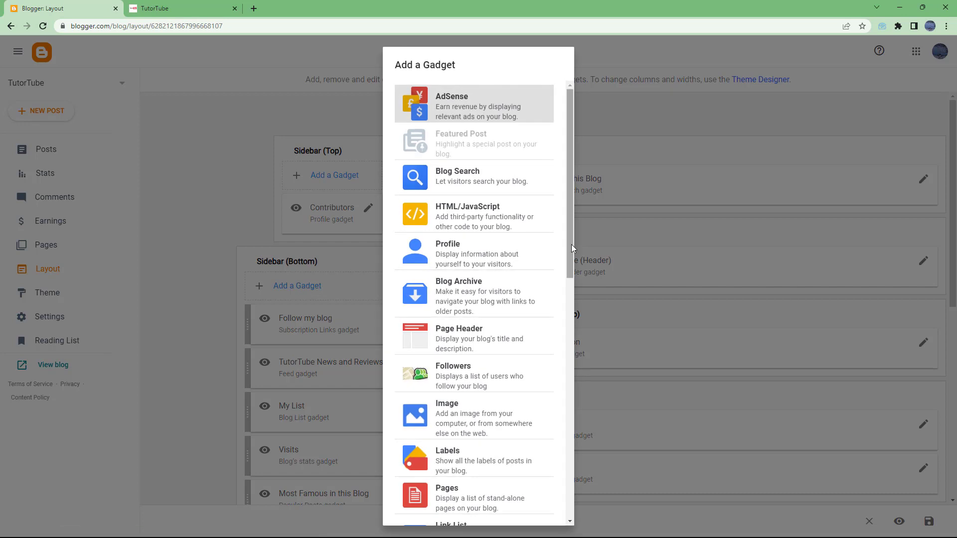
scroll("down", 3)
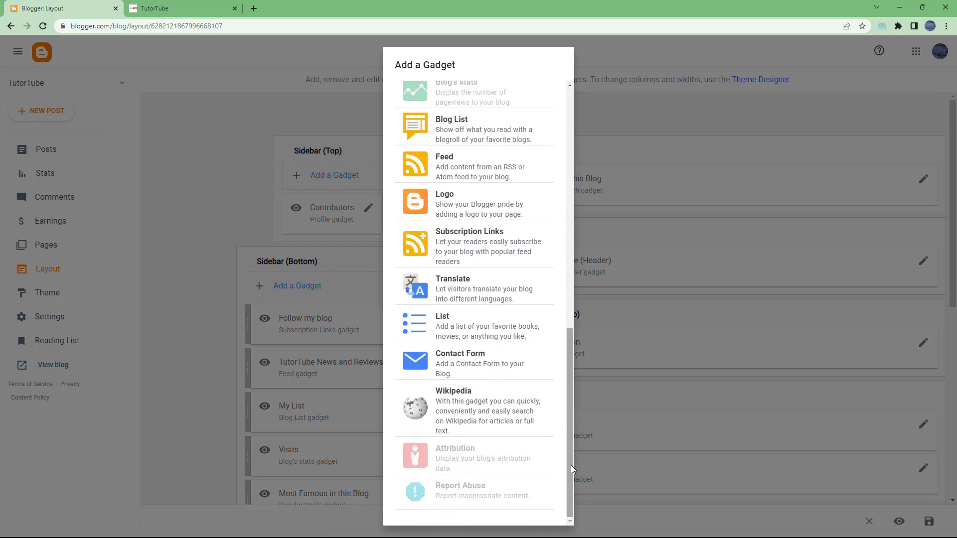
mouse_move(451, 289)
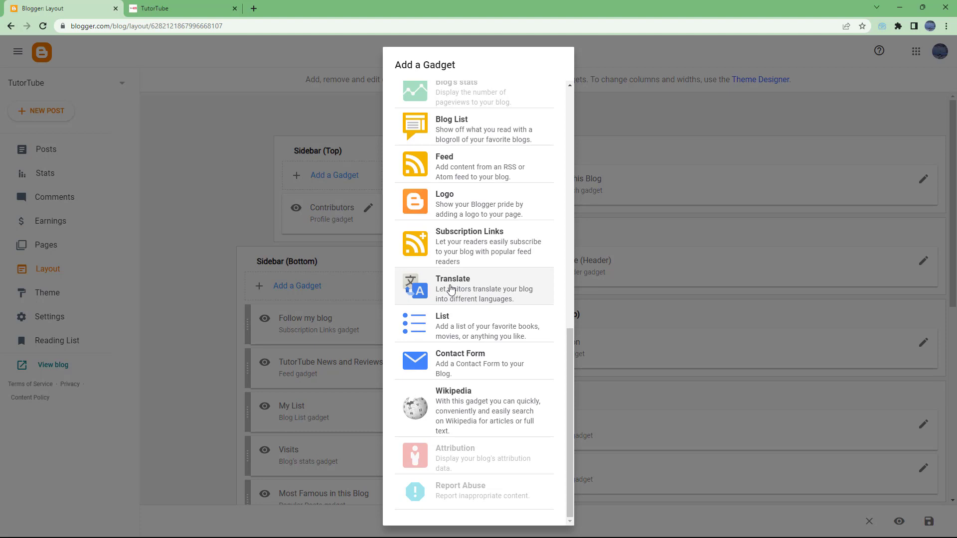
Add the Translate gadget titled 'Choose blog language', save it, and go to the live TutorTube blog
left_click(476, 287)
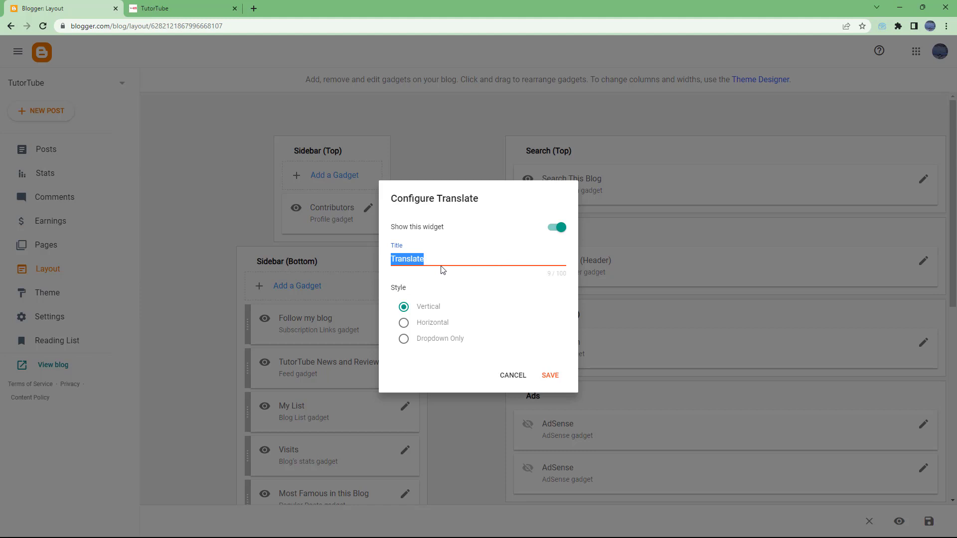
type("Choose")
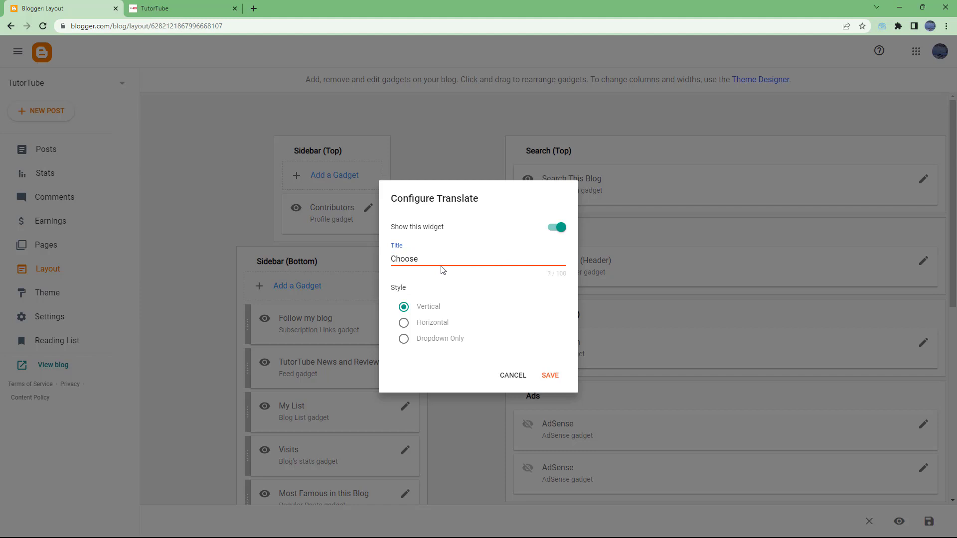
type("blog la")
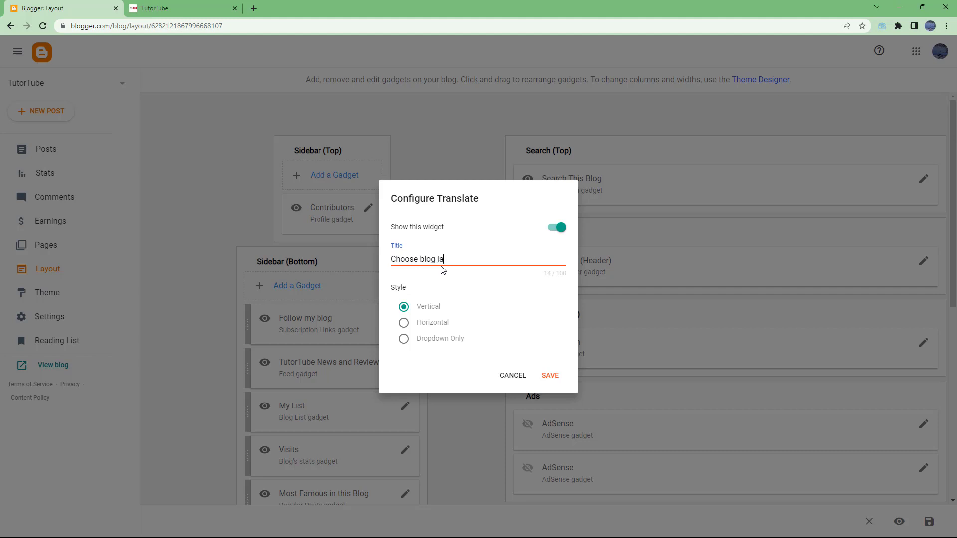
type("nguage")
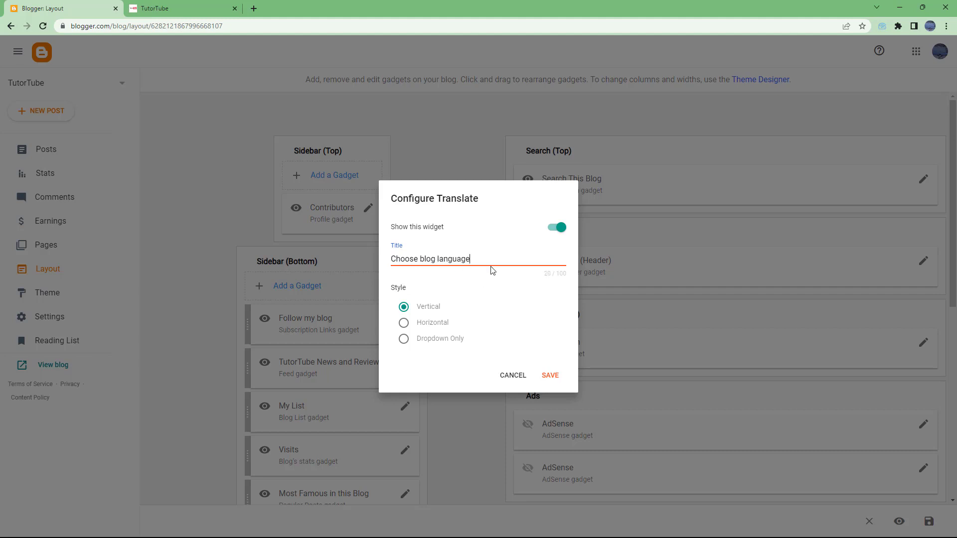
left_click(550, 376)
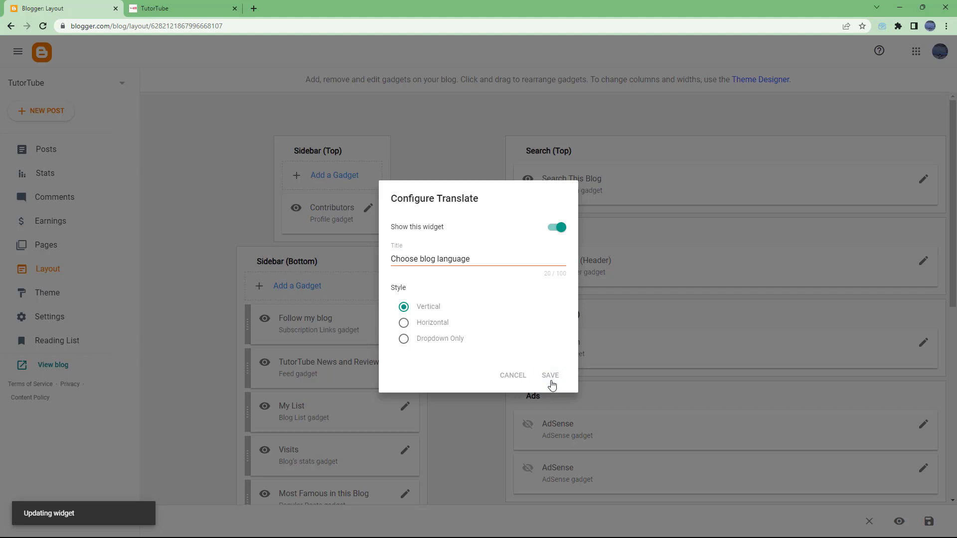
left_click(549, 376)
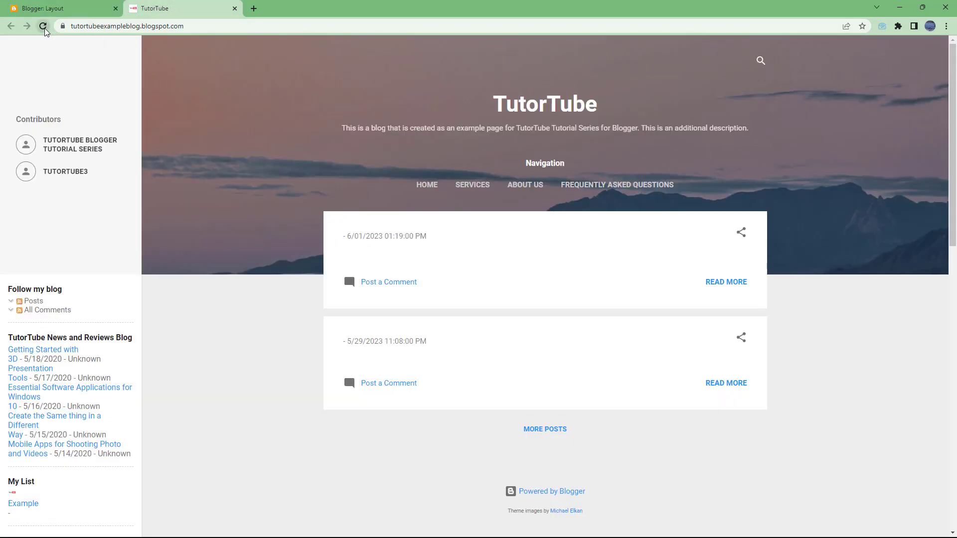
Reload the blog and use the new gadget's Select Language list to translate the page into Czech
left_click(43, 25)
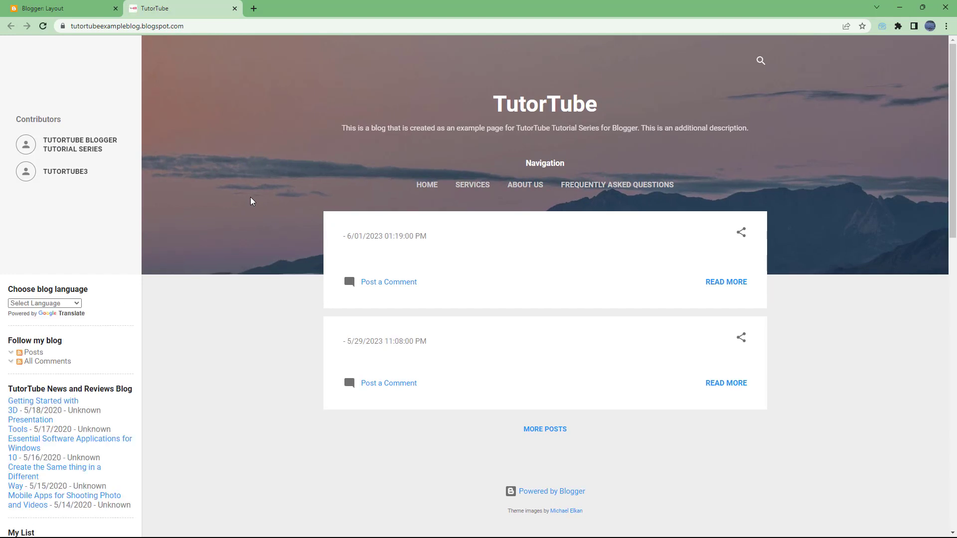
mouse_move(49, 324)
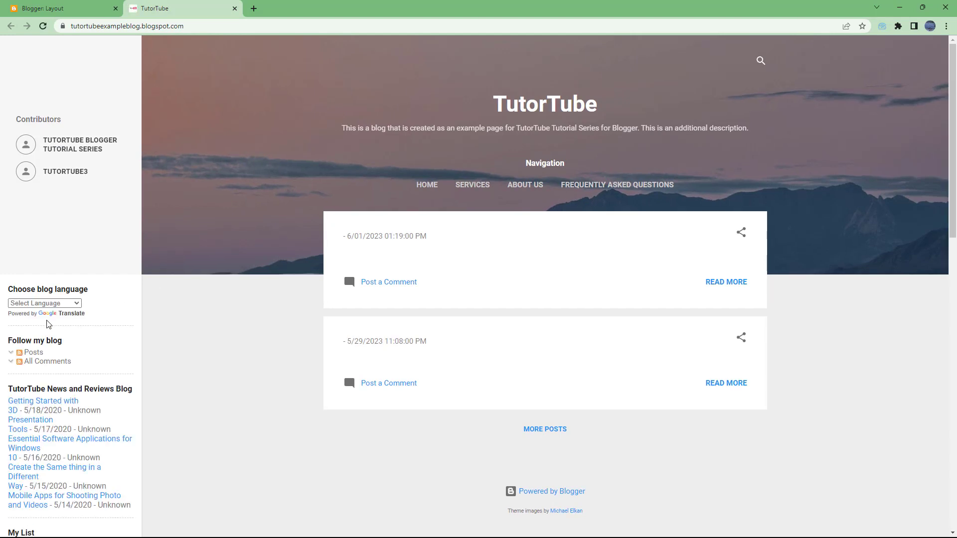
left_click(44, 303)
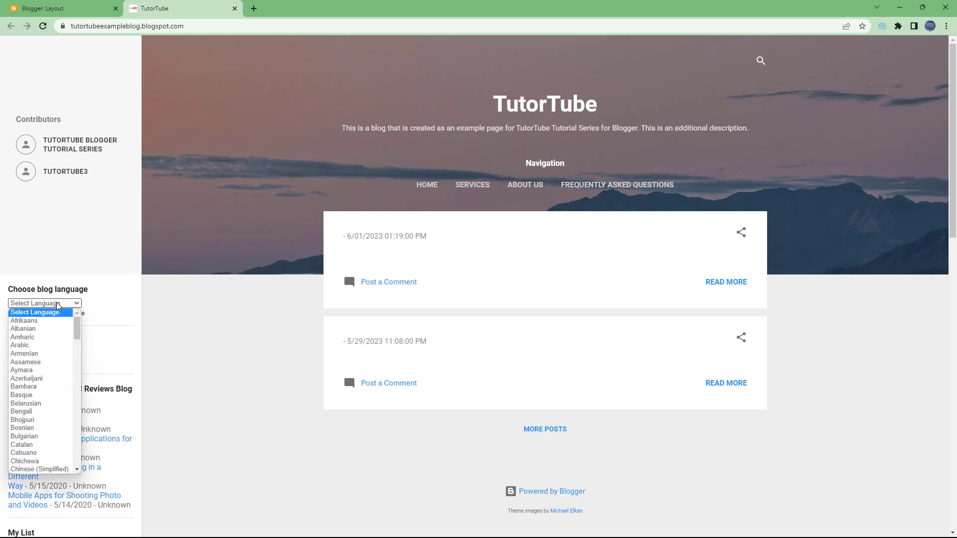
scroll("down", 3)
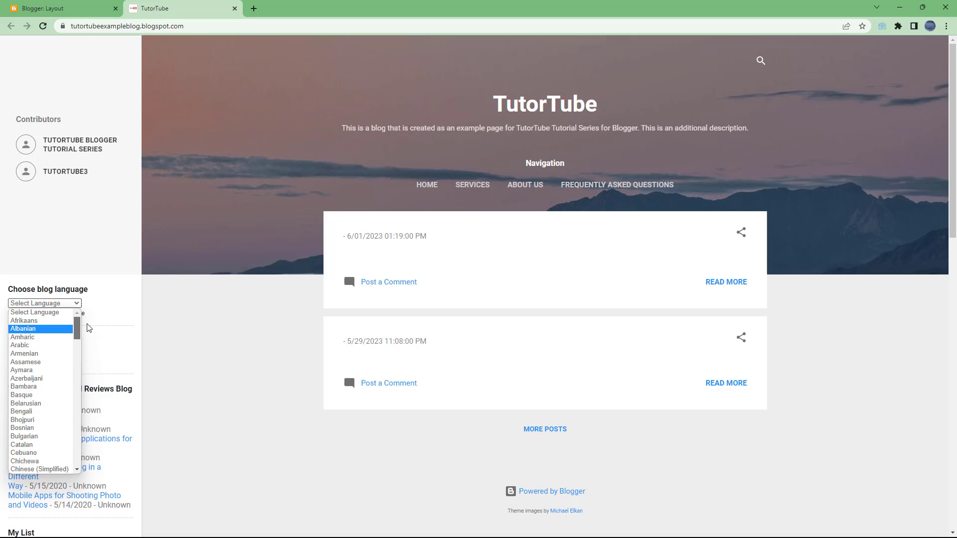
scroll("down", 3)
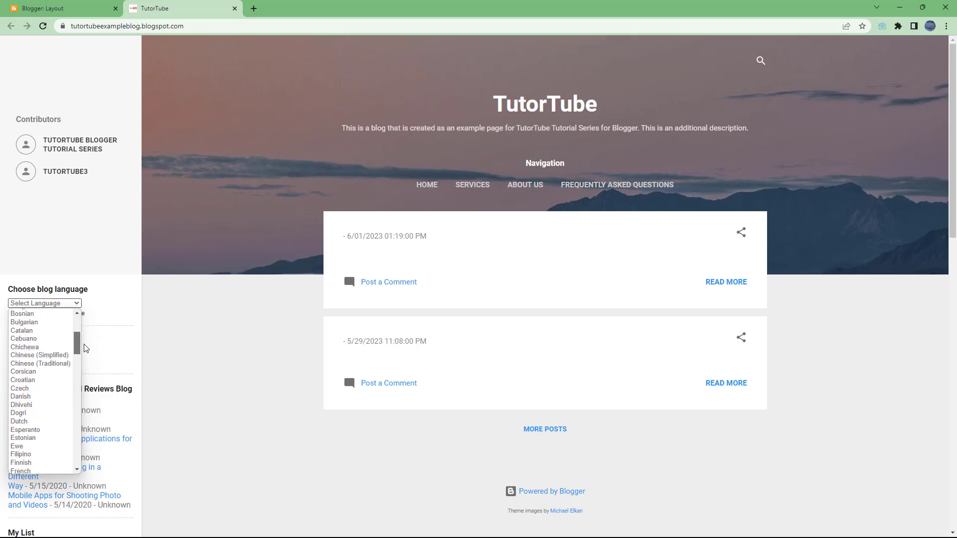
left_click(20, 388)
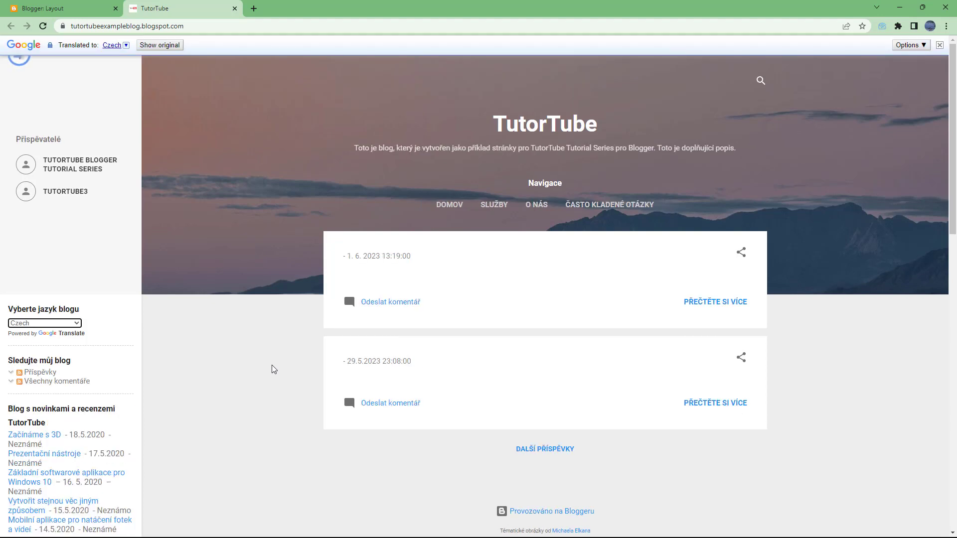
mouse_move(276, 368)
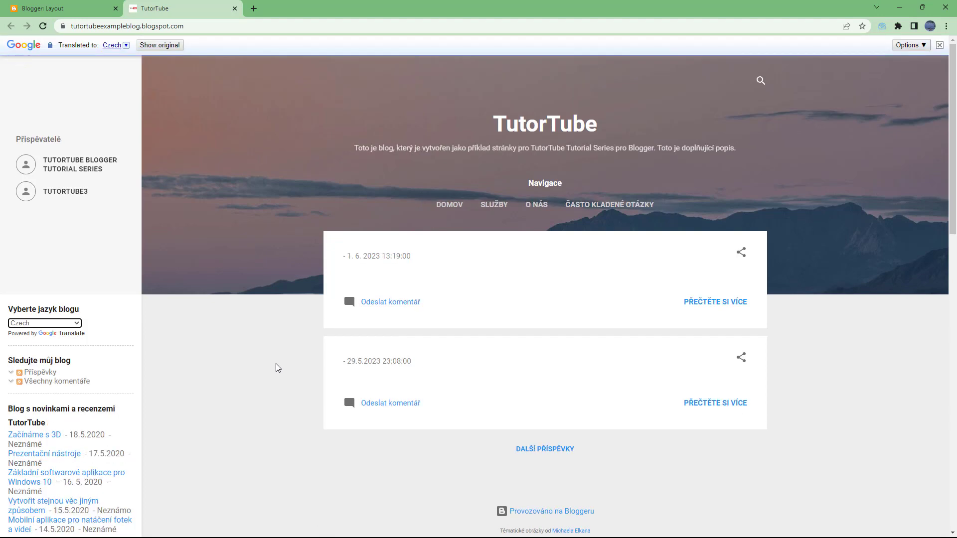
scroll("down", 3)
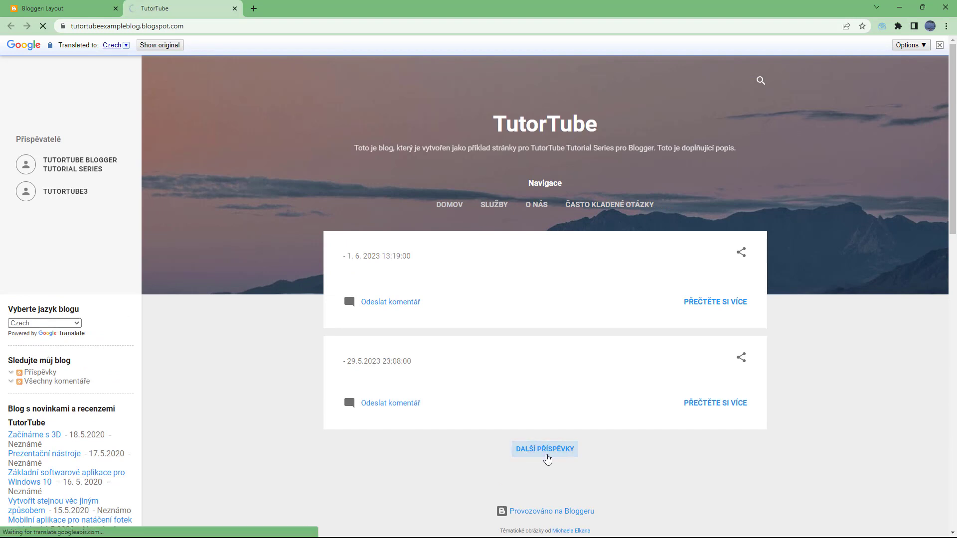
Page through older posts with 'More posts', then pick Telugu from the language list
left_click(544, 449)
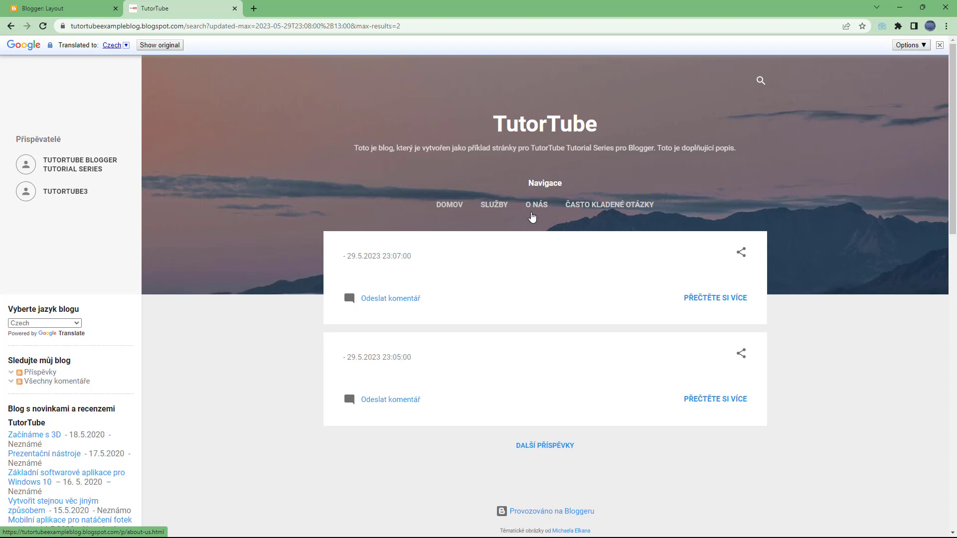
left_click(544, 445)
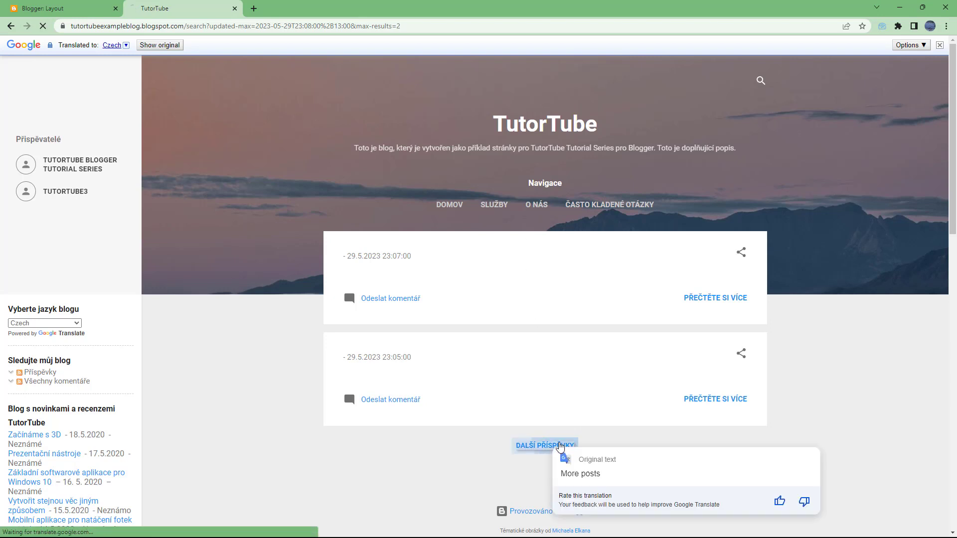
left_click(545, 445)
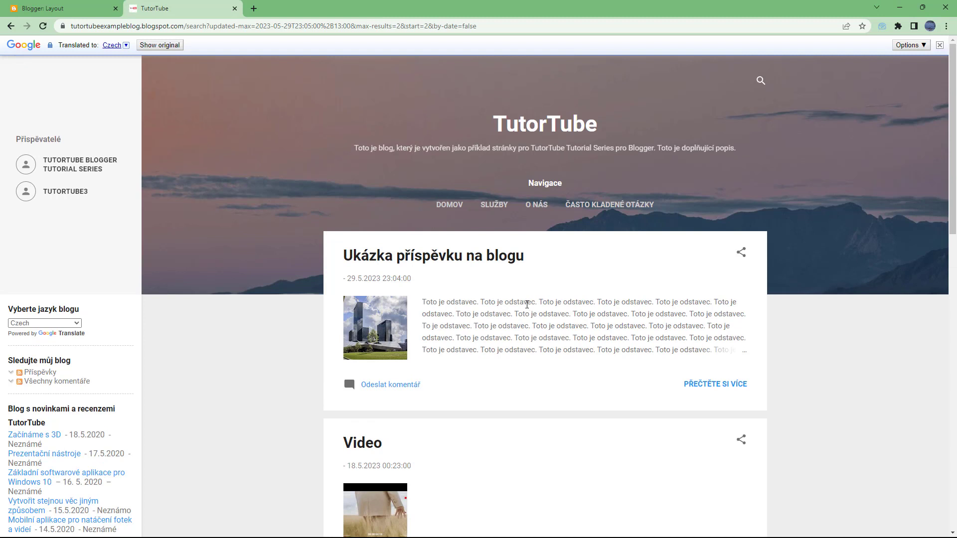
left_click(43, 324)
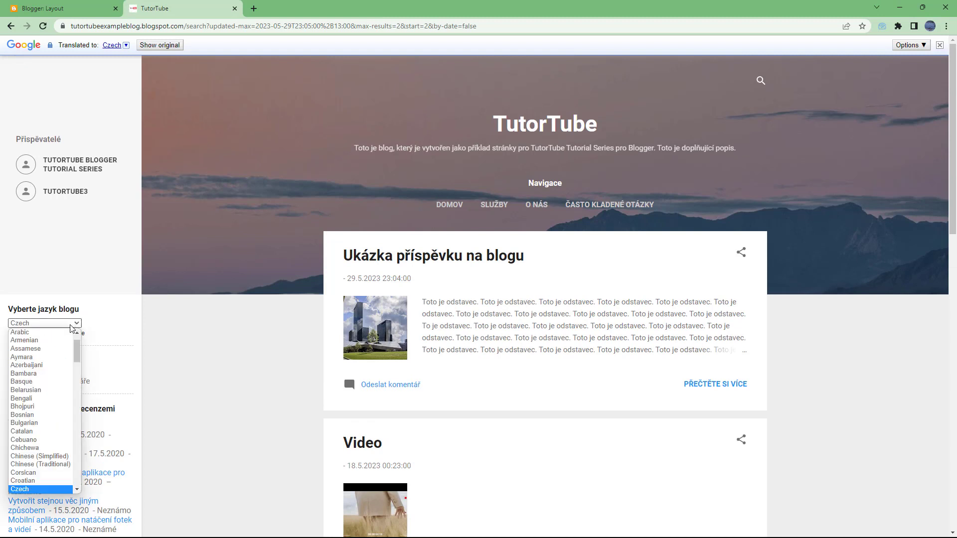
scroll("down", 3)
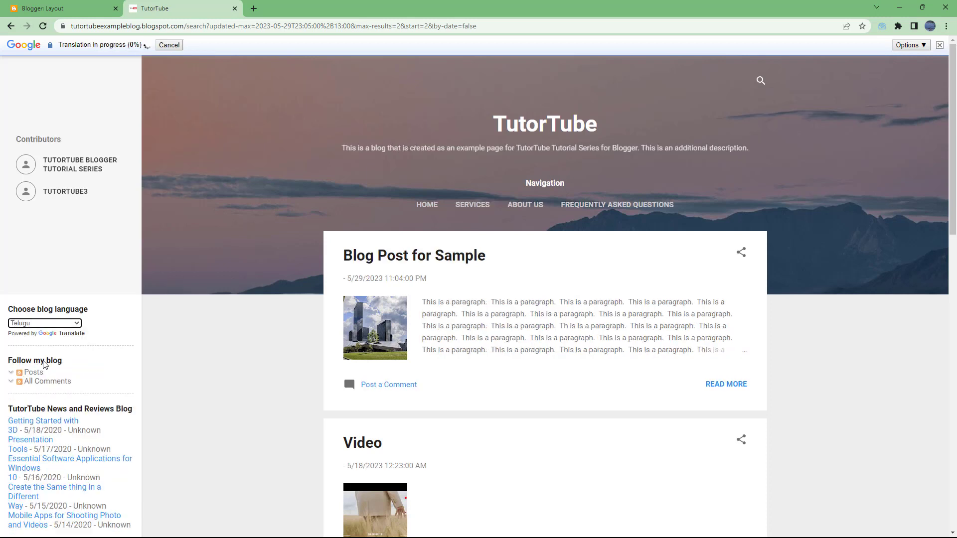
Switch the page translation from Telugu to Thai via the sidebar language list
left_click(43, 323)
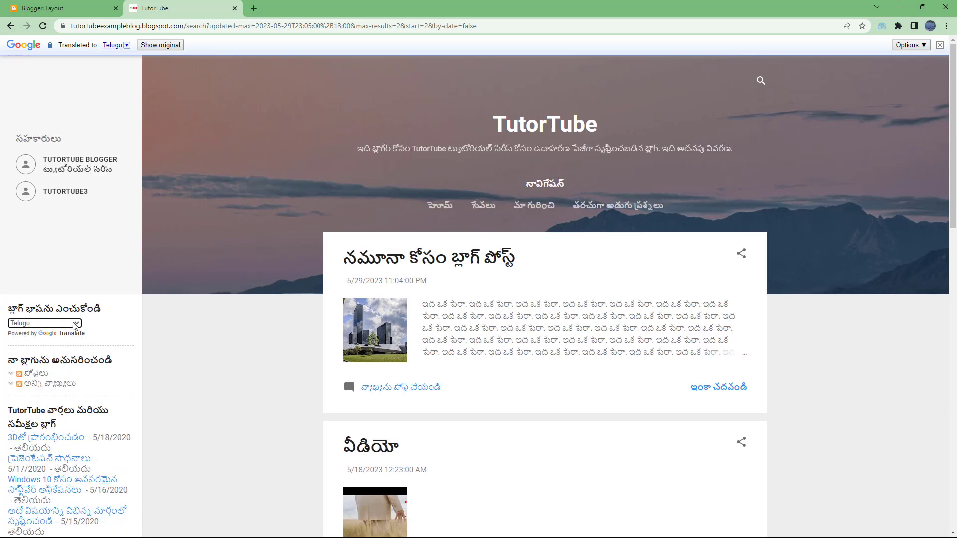
left_click(44, 323)
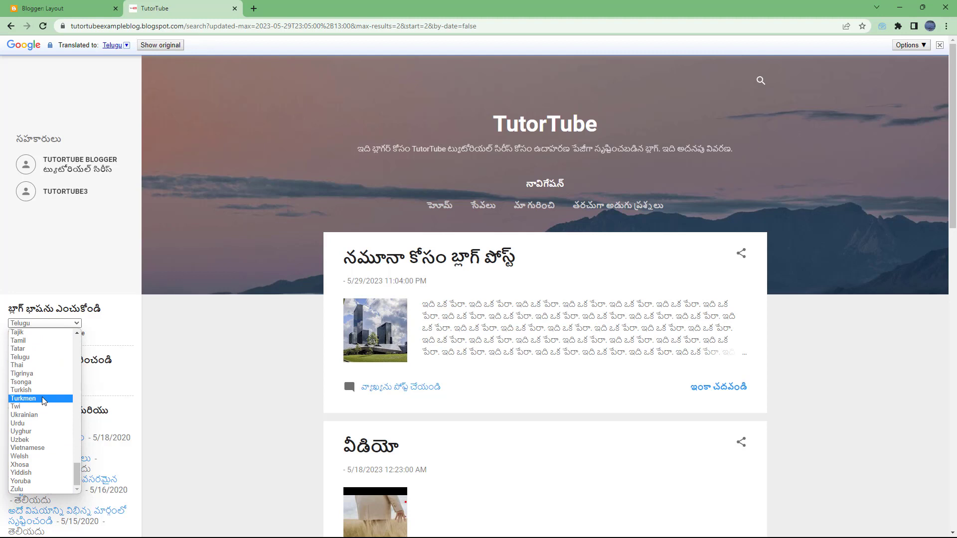
left_click(21, 365)
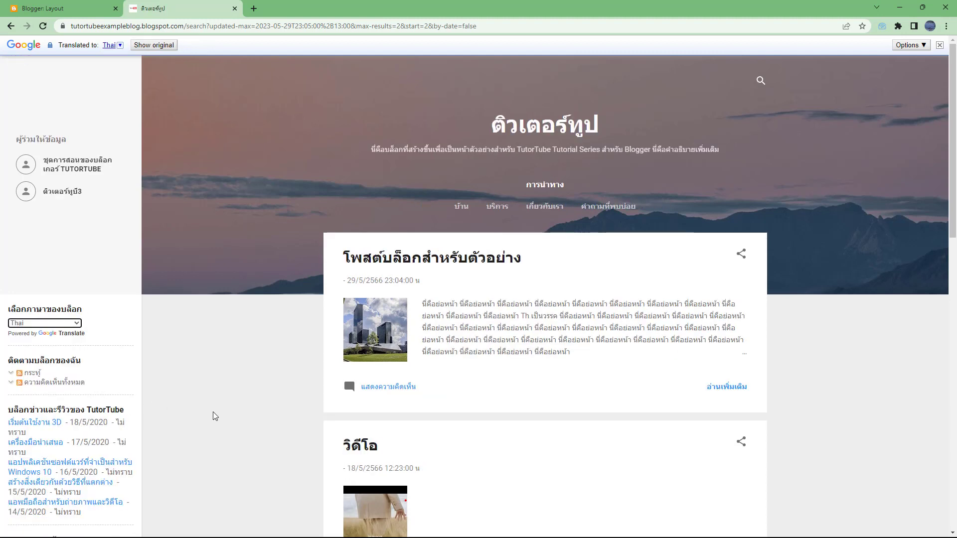
mouse_move(619, 231)
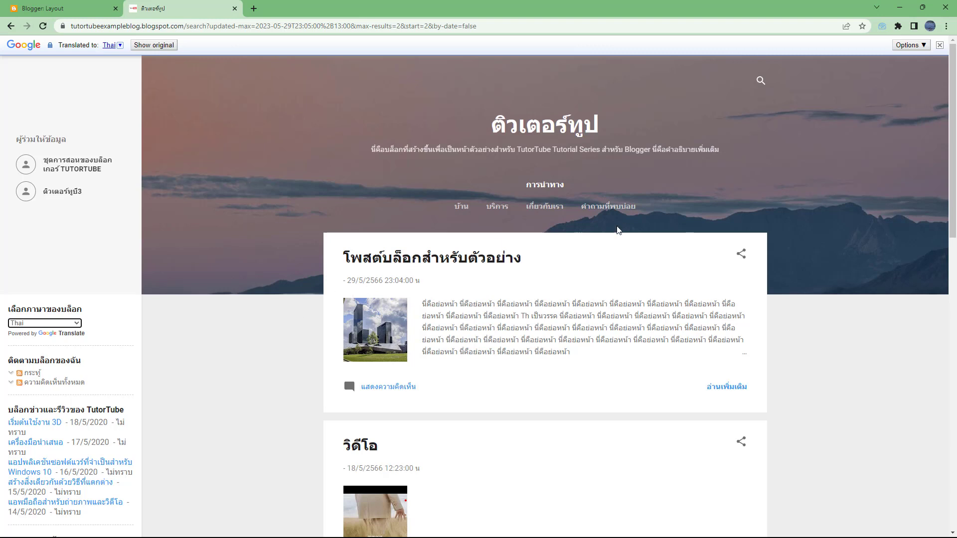
Use the Google Translate bar's 'Show original' to restore the blog's English text
left_click(909, 45)
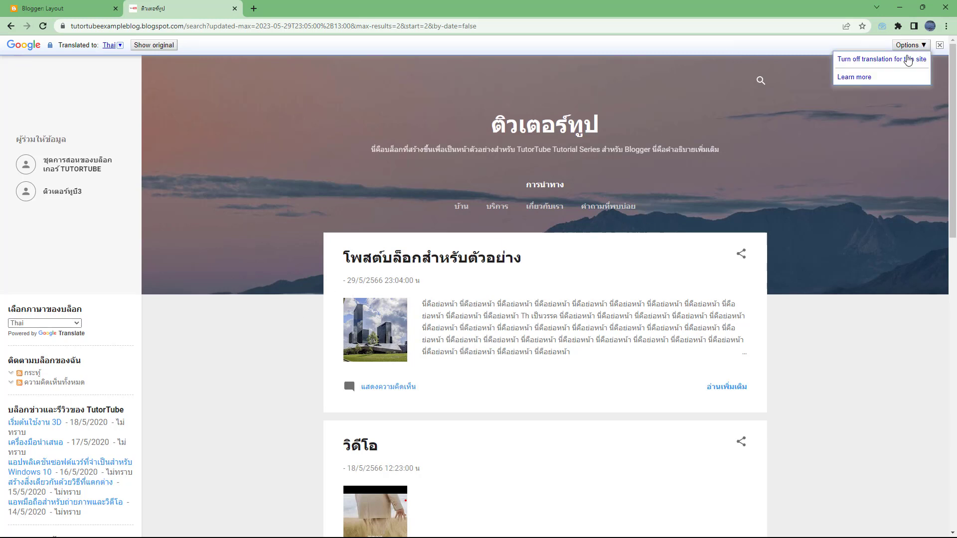
left_click(233, 54)
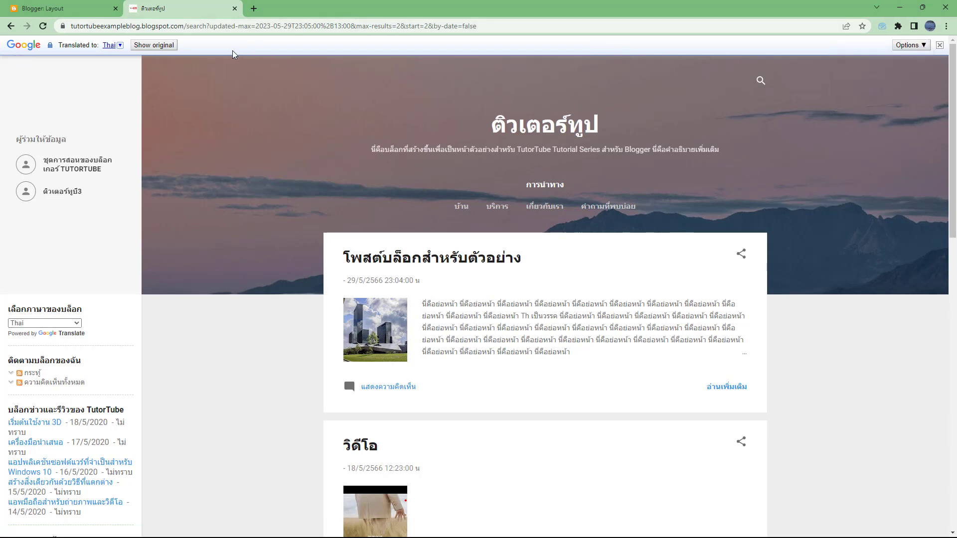
left_click(154, 44)
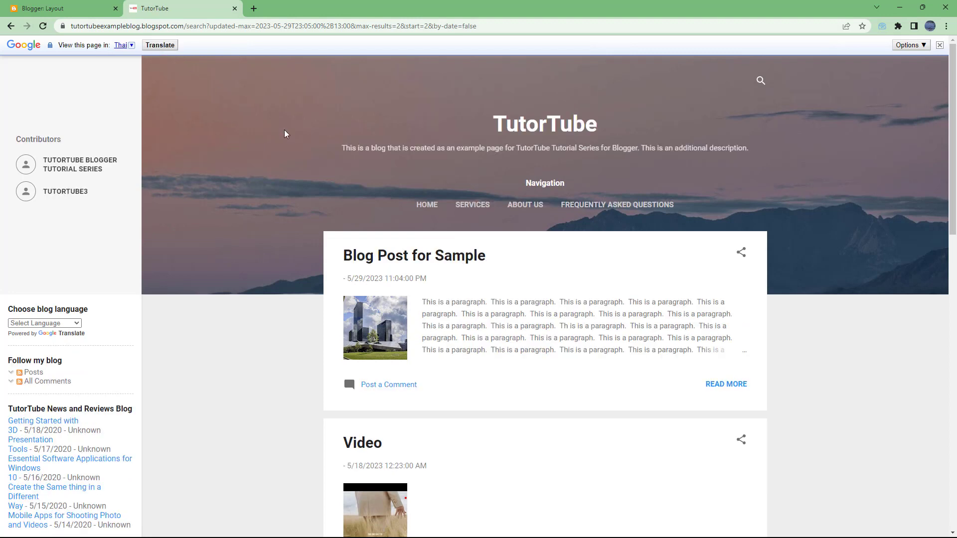
mouse_move(944, 50)
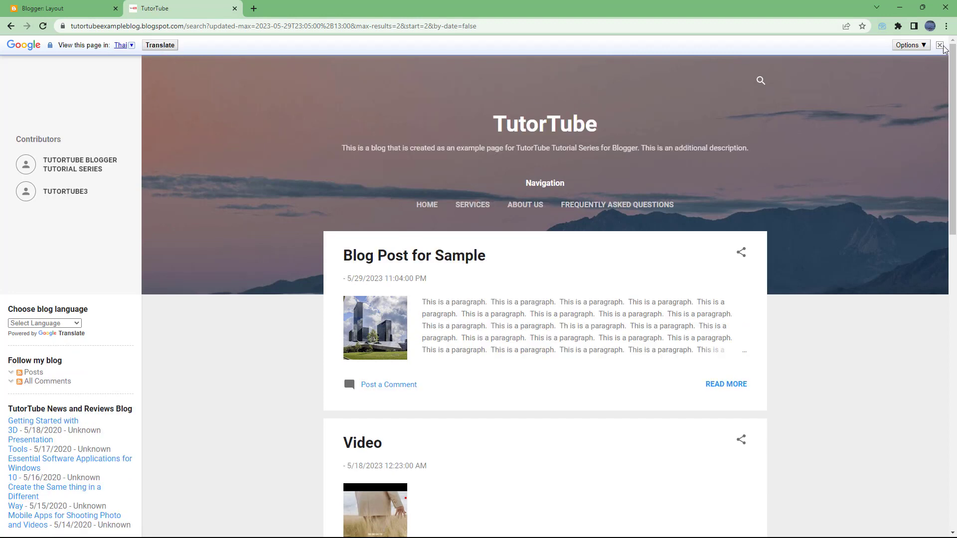